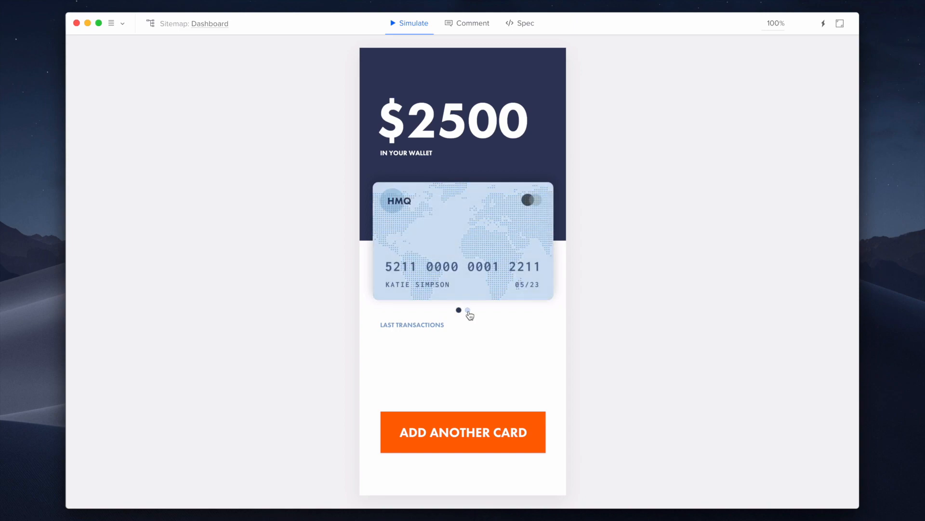
# Step: Test flipping the card with the nav dots in the simulation preview, then return to editing the Dashboard page
pyautogui.click(463, 432)
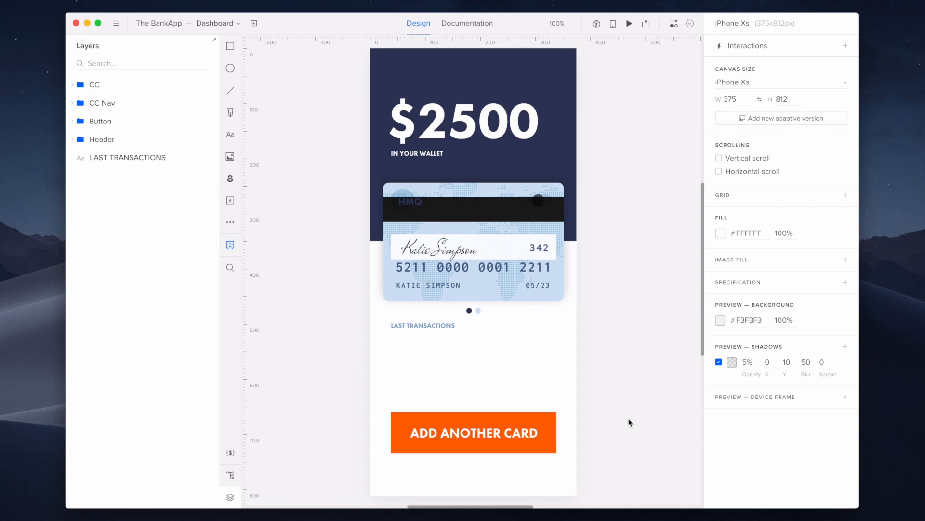
# Step: Add a new state named Clicked to the Add Another Card button
pyautogui.click(473, 432)
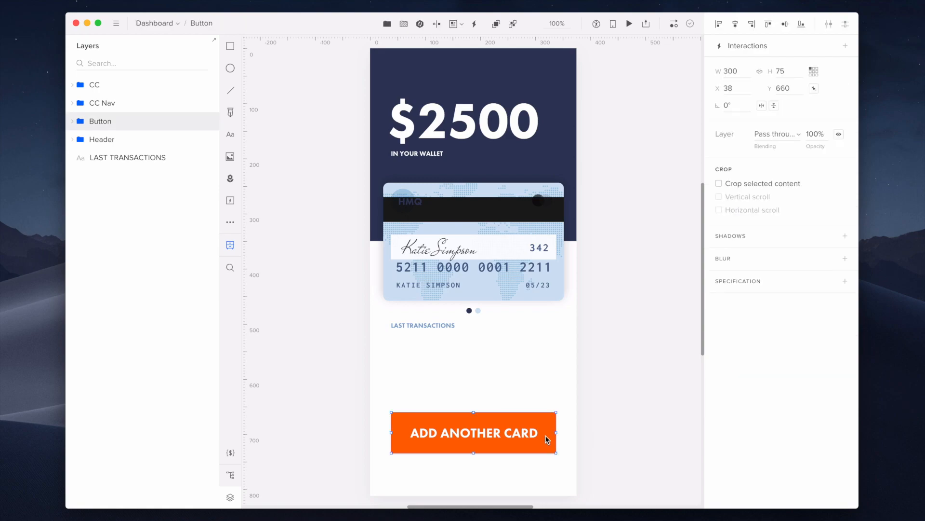
pyautogui.moveTo(436, 23)
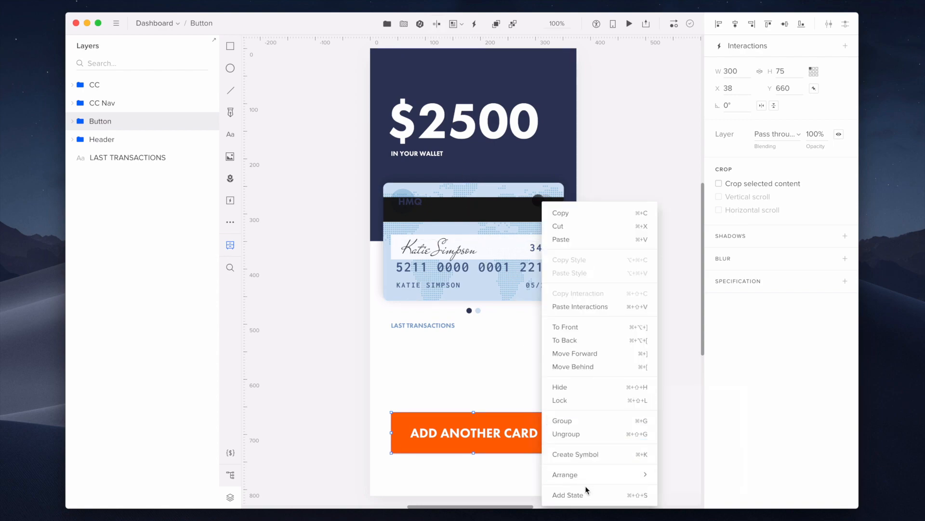
pyautogui.moveTo(536, 451)
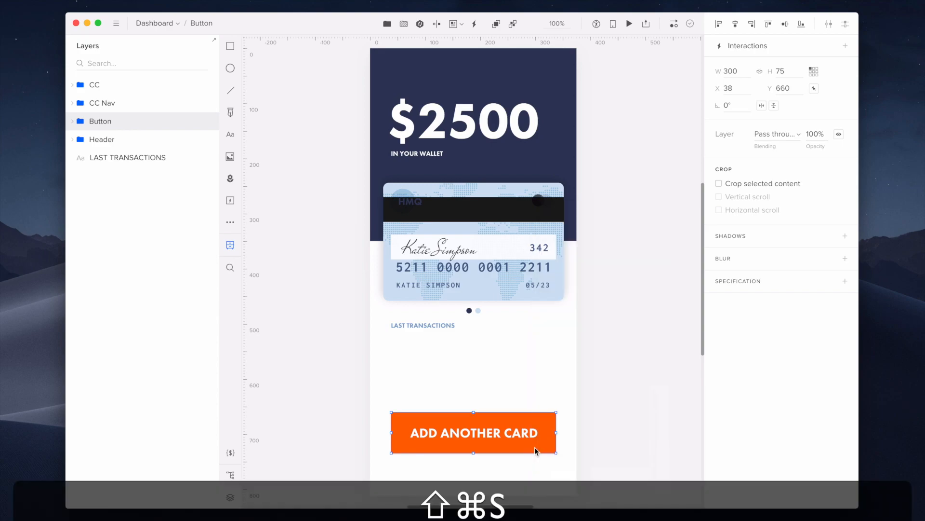
pyautogui.click(649, 55)
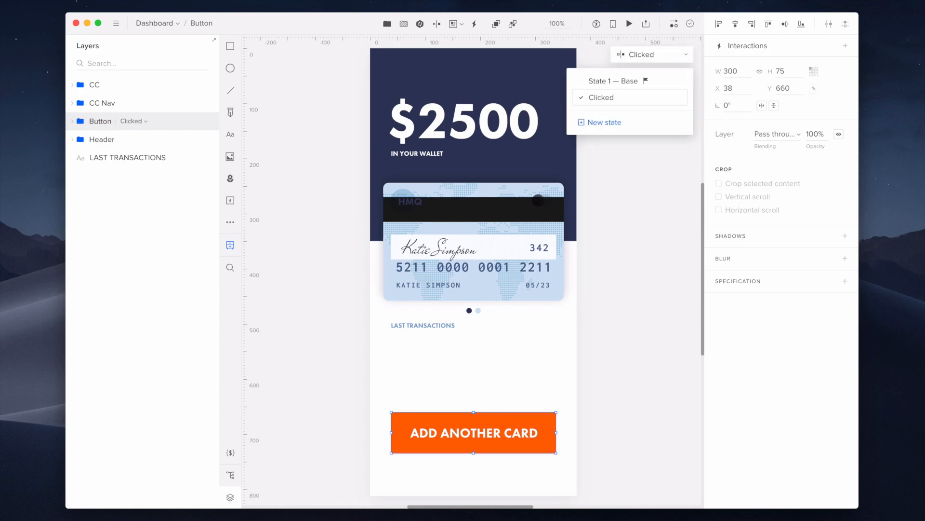
pyautogui.moveTo(613, 81)
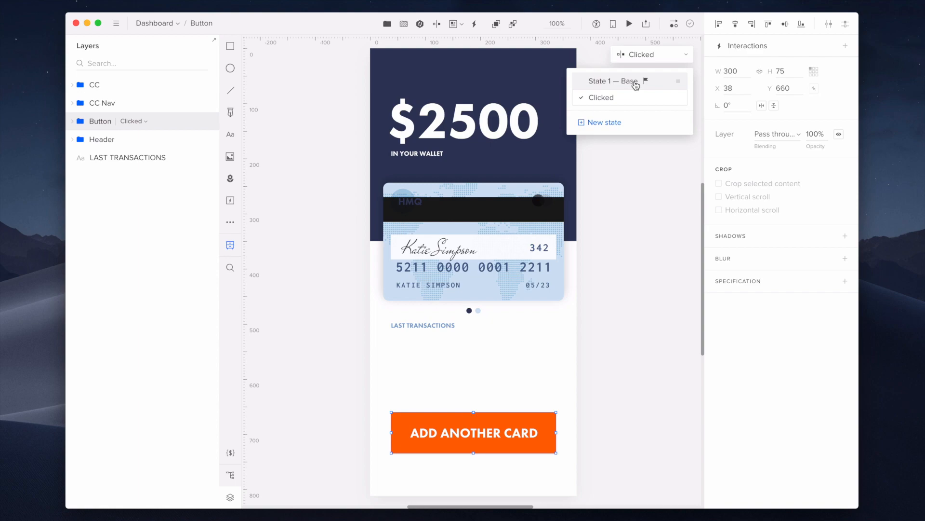
# Step: Rename State 1 — Base to Active and switch the button to its Clicked state
pyautogui.click(613, 81)
pyautogui.write('Active')
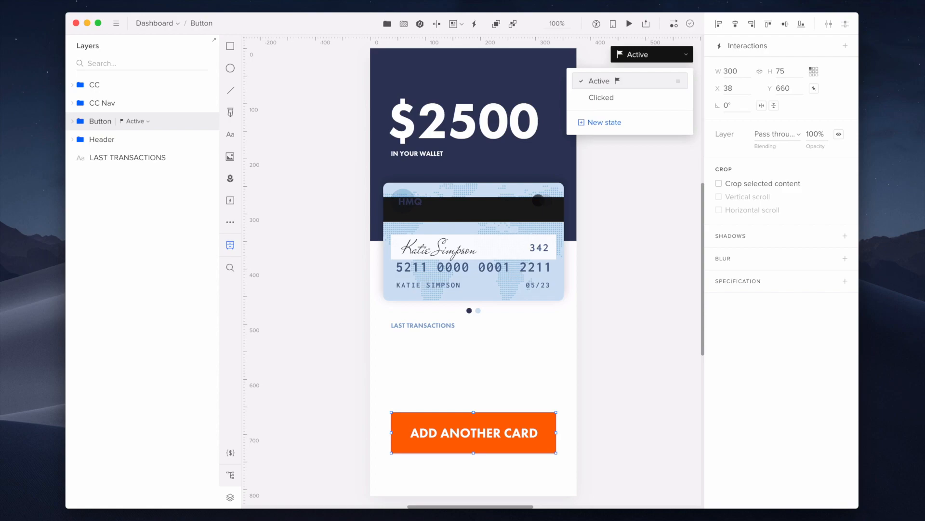
pyautogui.click(601, 97)
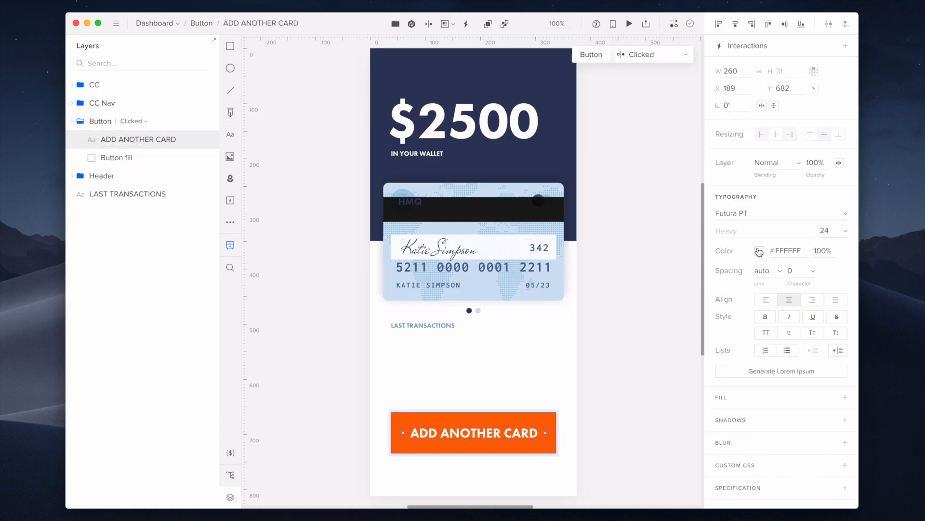
# Step: Give the Clicked state #080000 text and a #993000 fill, comparing it against Active
pyautogui.click(760, 250)
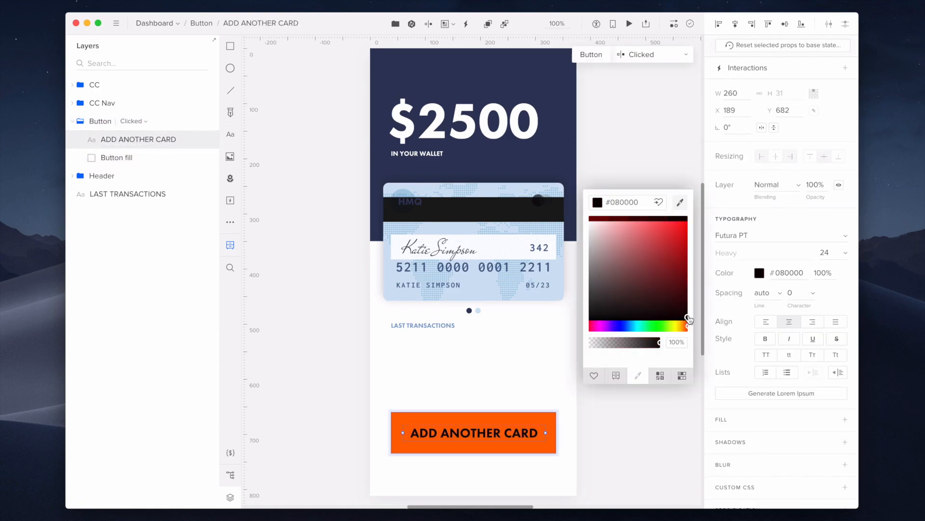
pyautogui.click(116, 157)
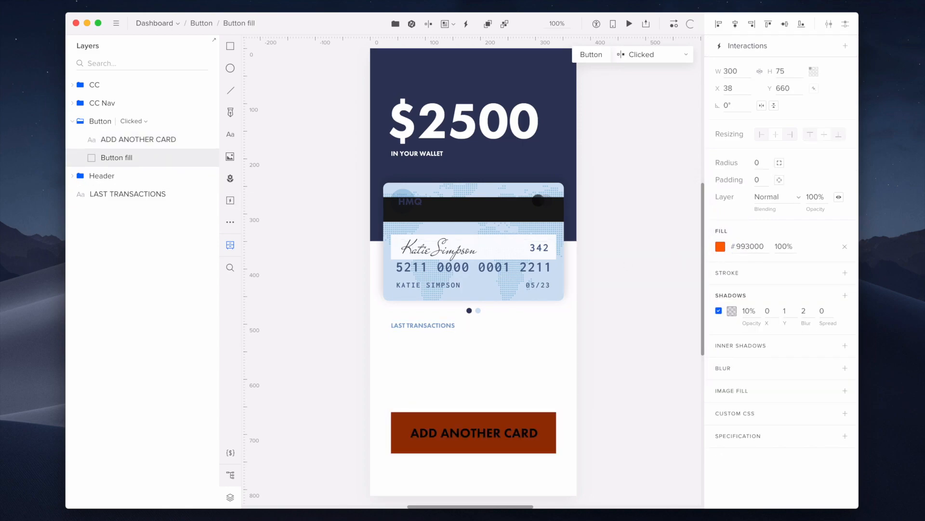
pyautogui.click(652, 54)
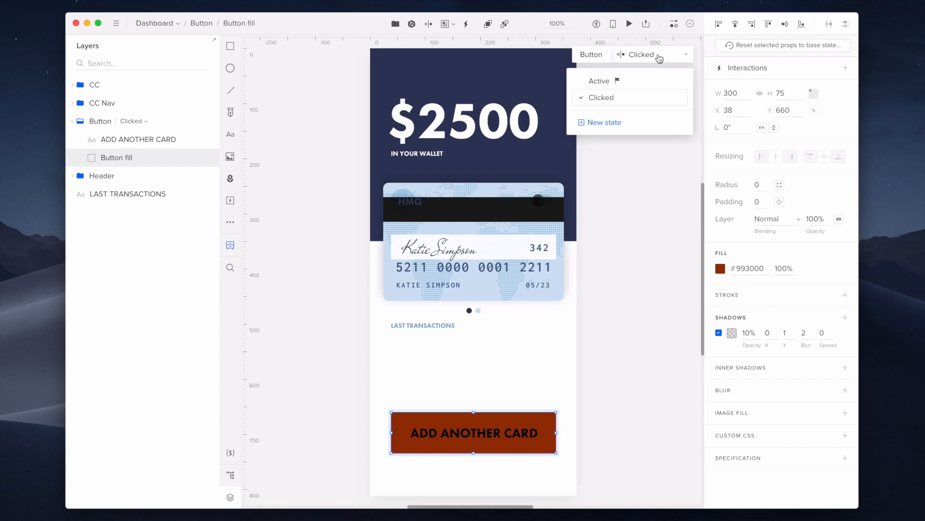
pyautogui.click(599, 81)
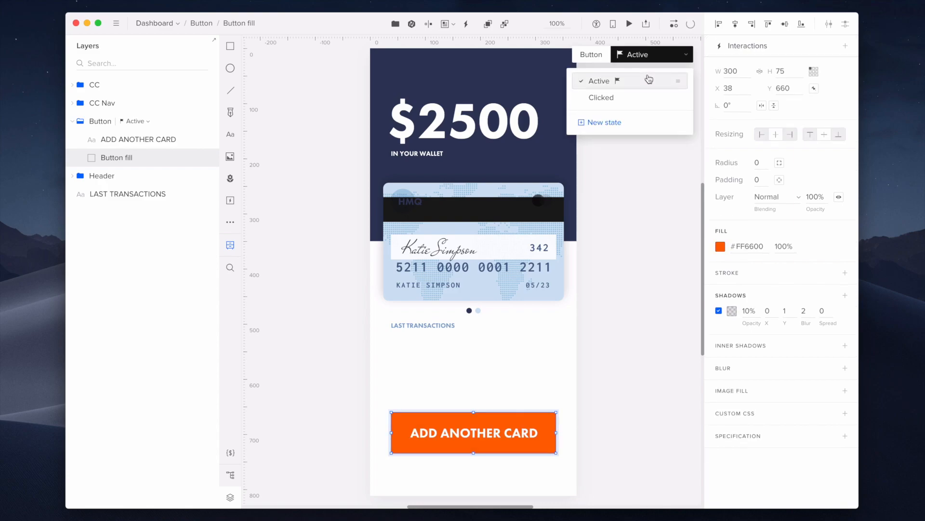
pyautogui.click(601, 97)
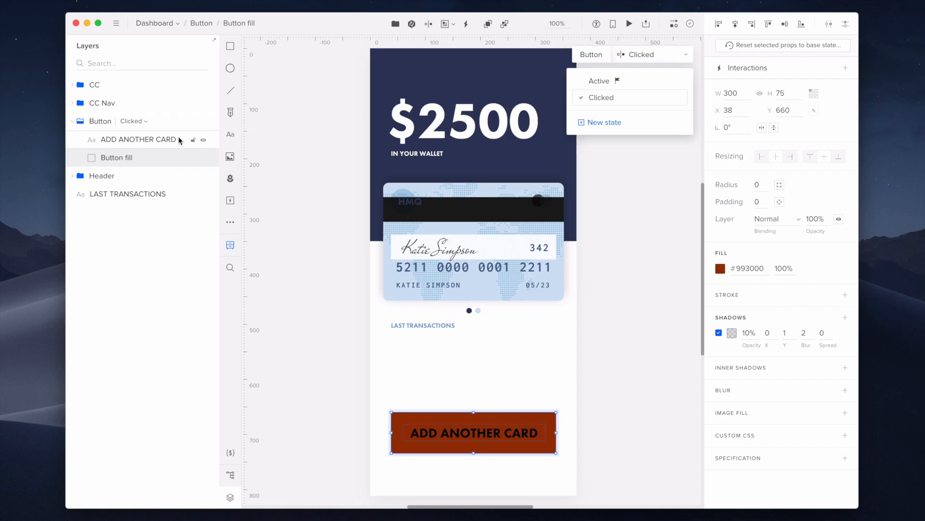
# Step: Set the Clicked state's ADD ANOTHER CARD text to #FFFFFF and compare with Active
pyautogui.click(138, 139)
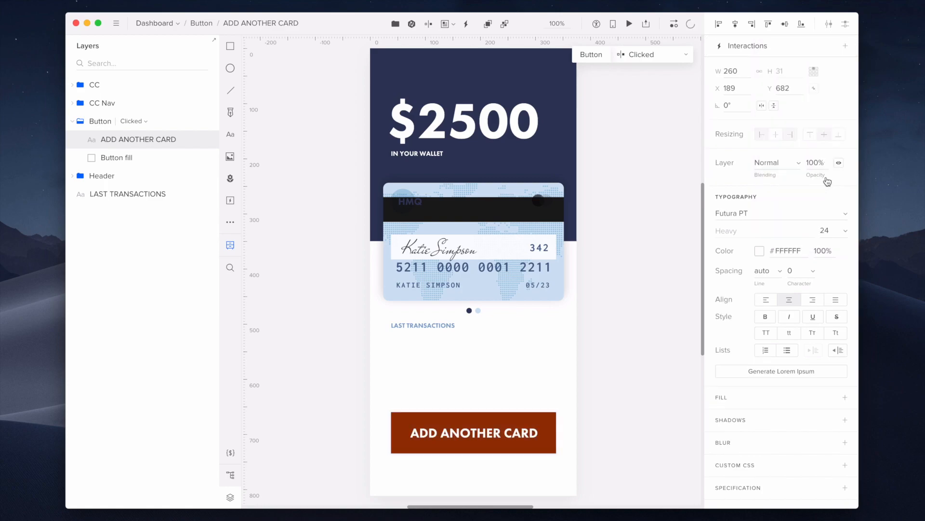
pyautogui.click(652, 55)
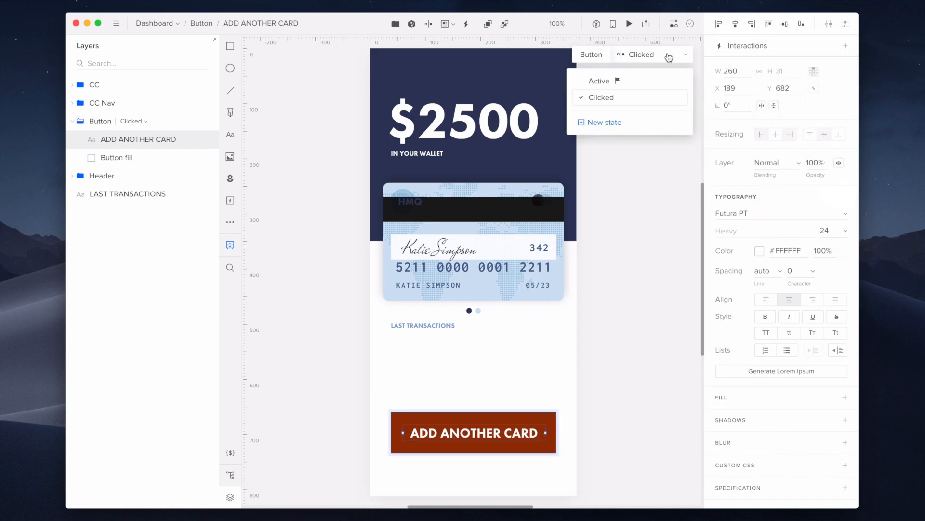
pyautogui.click(599, 81)
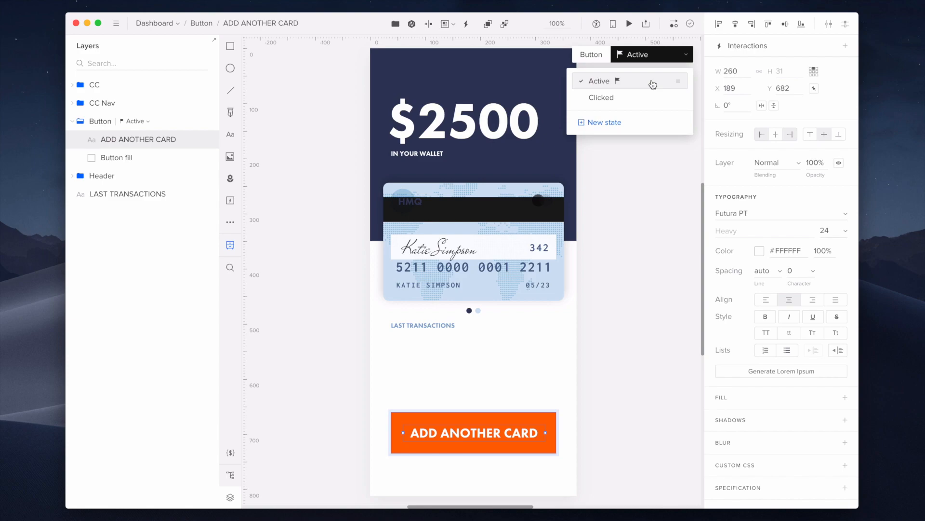
pyautogui.click(73, 84)
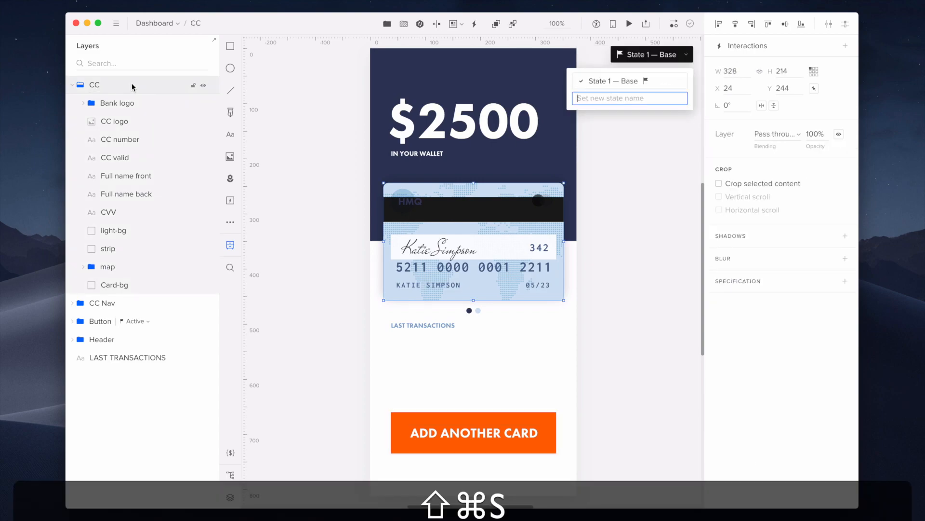
# Step: Add a Back state to the credit card group and rename its base state Front
pyautogui.write('Back')
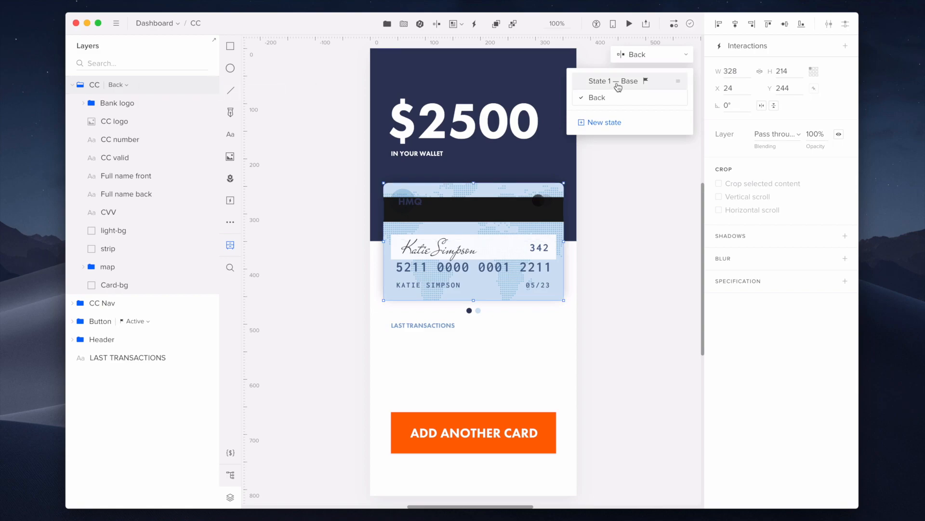
pyautogui.click(614, 80)
pyautogui.write('Front')
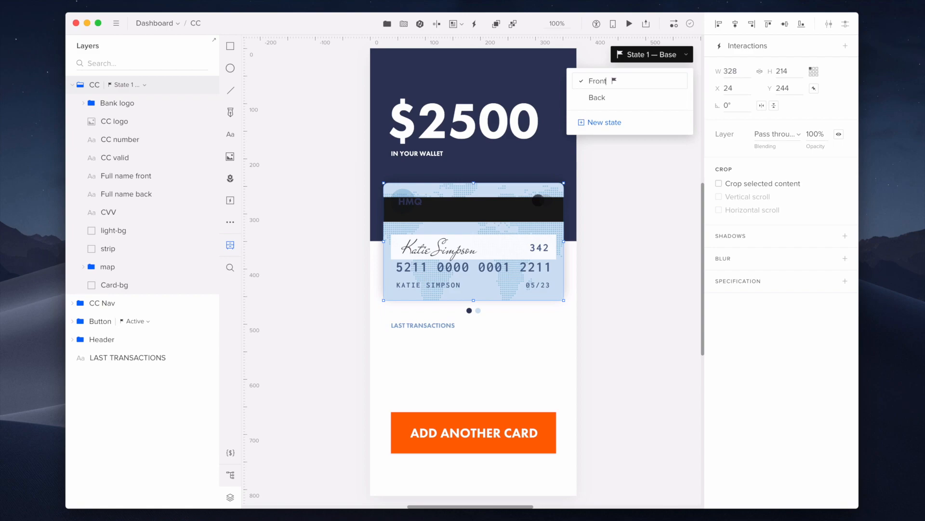
pyautogui.click(596, 81)
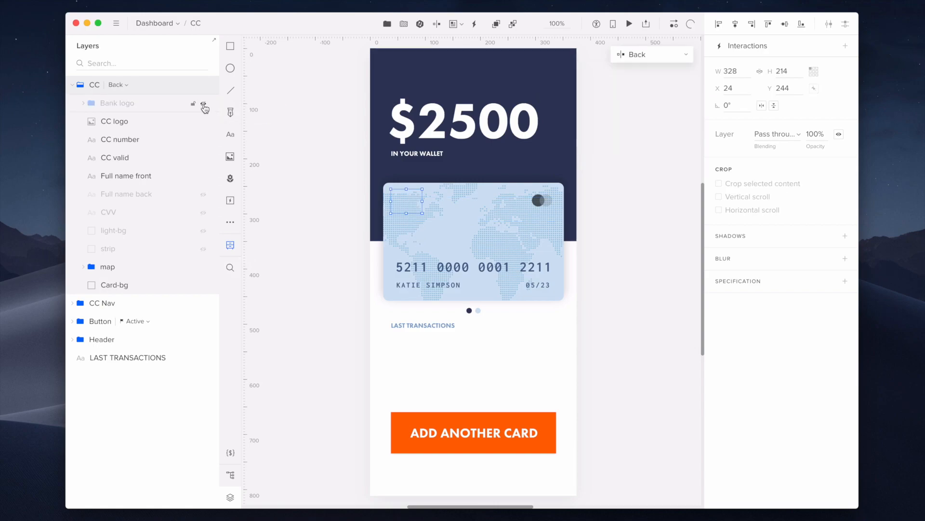
# Step: In Back, hide the logo and valid date, show light-bg, and fill the card #4A6491
pyautogui.click(121, 139)
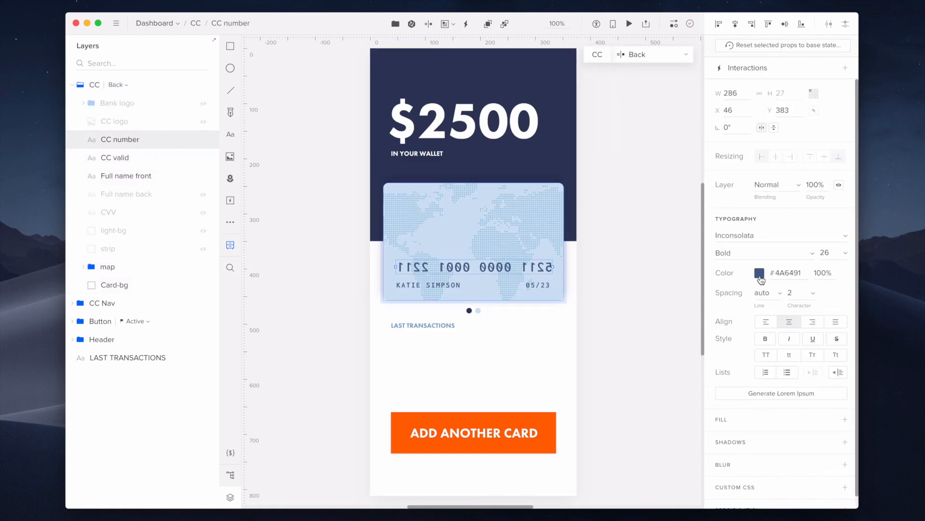
pyautogui.click(115, 157)
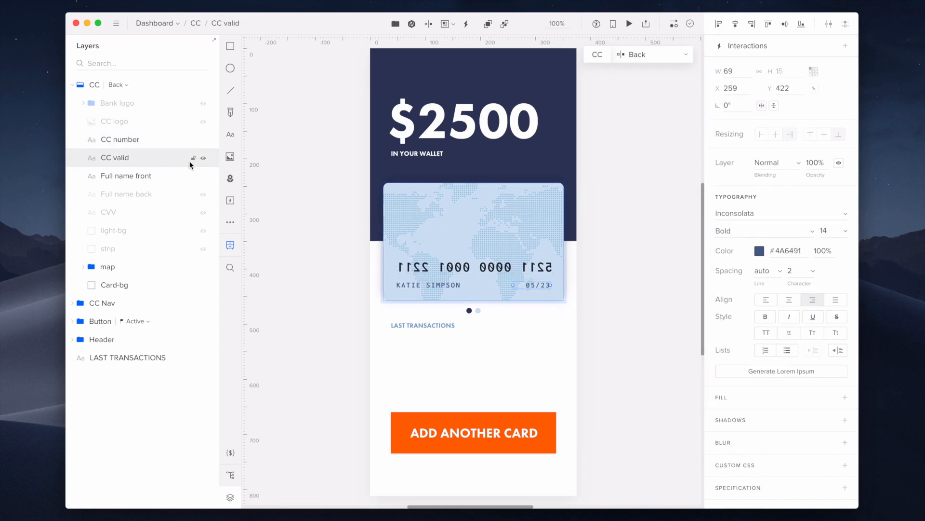
pyautogui.click(204, 158)
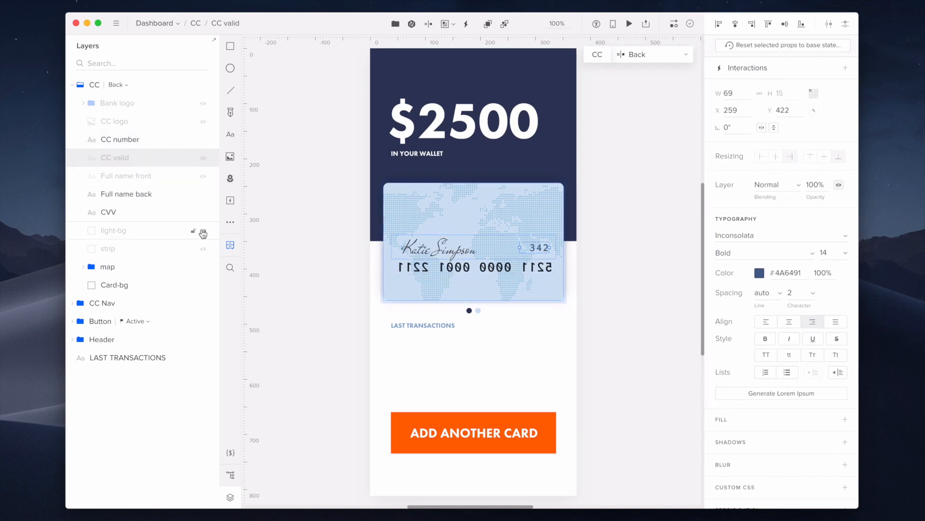
pyautogui.click(116, 284)
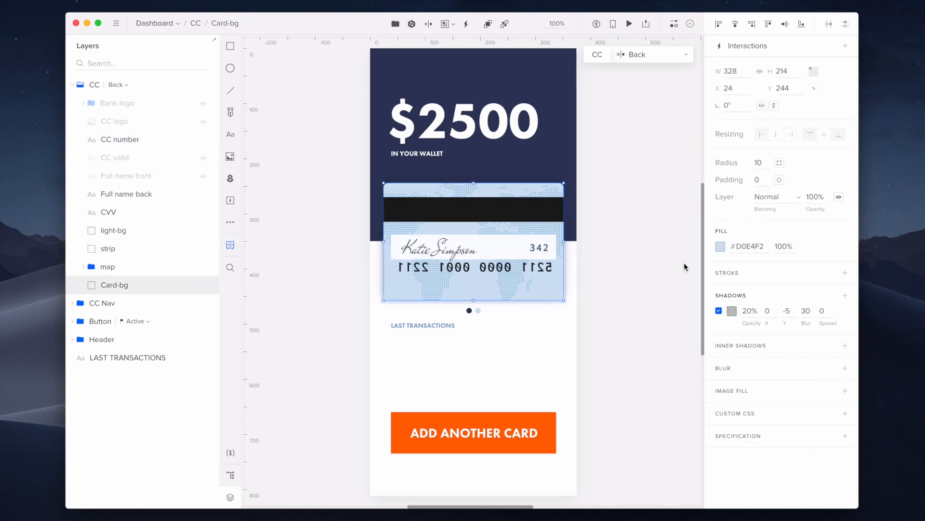
pyautogui.click(648, 229)
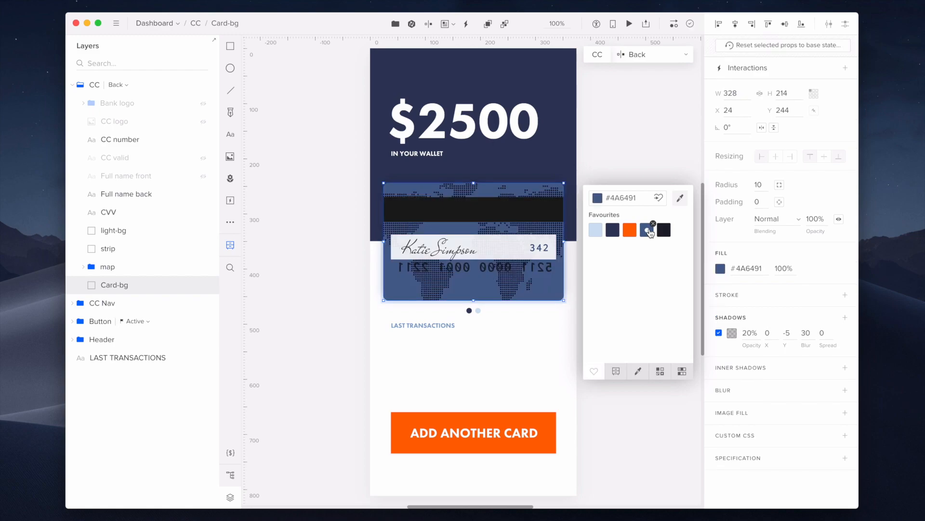
pyautogui.click(650, 54)
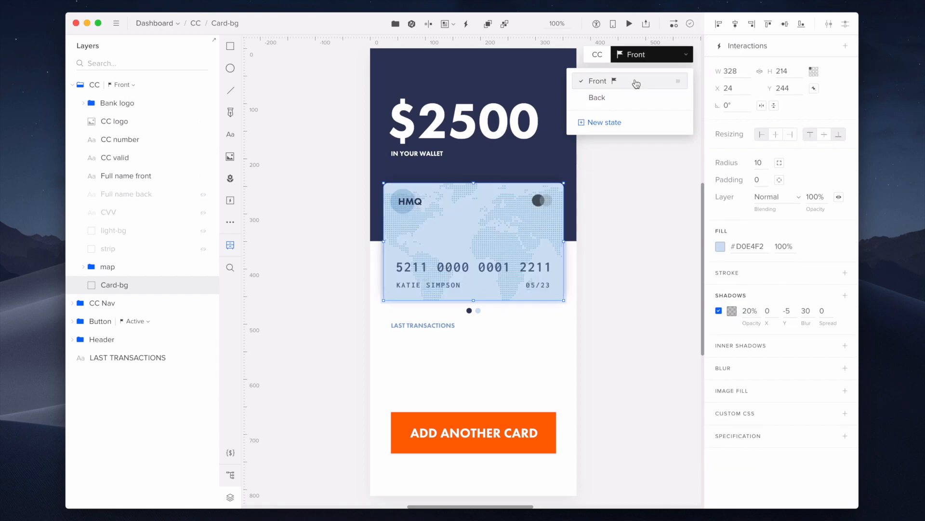
pyautogui.click(73, 84)
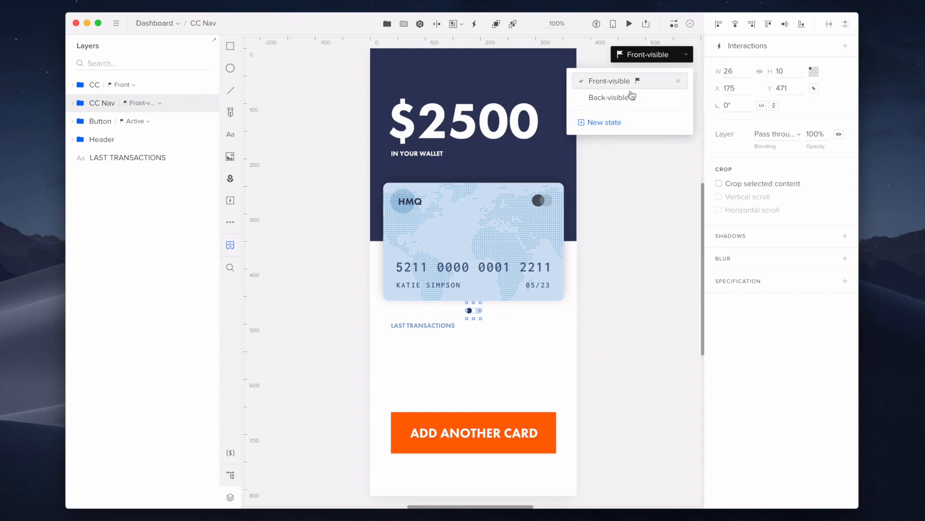
# Step: Fill the Front dot #D0E4F2 in Back-visible, then return CC Nav to Front-visible
pyautogui.click(614, 98)
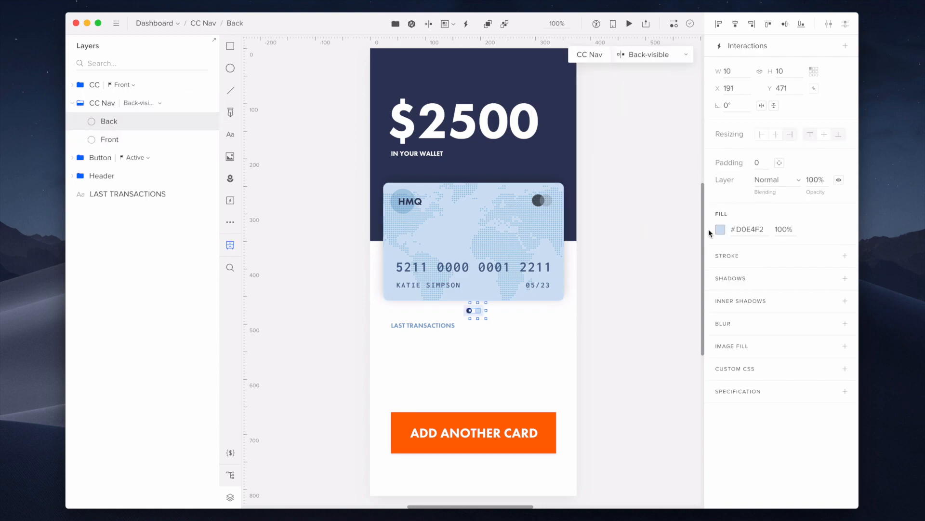
pyautogui.click(110, 139)
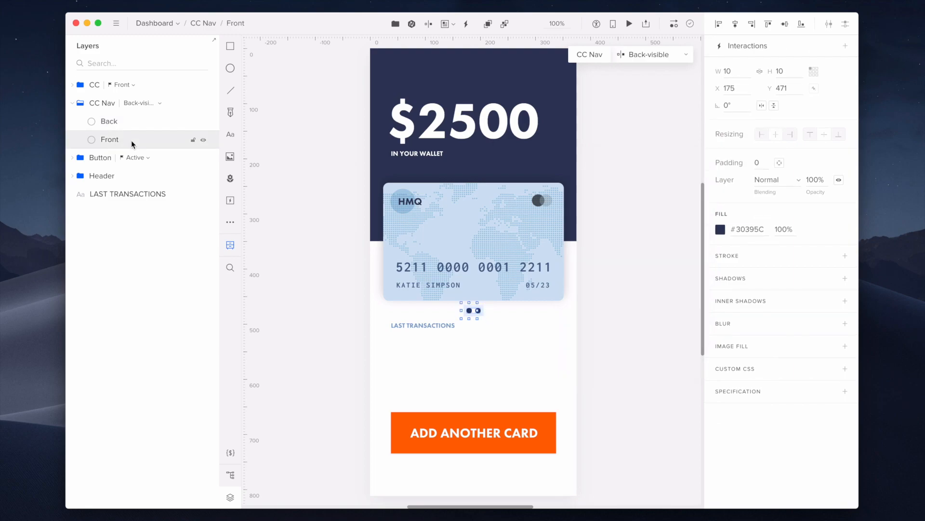
pyautogui.click(651, 54)
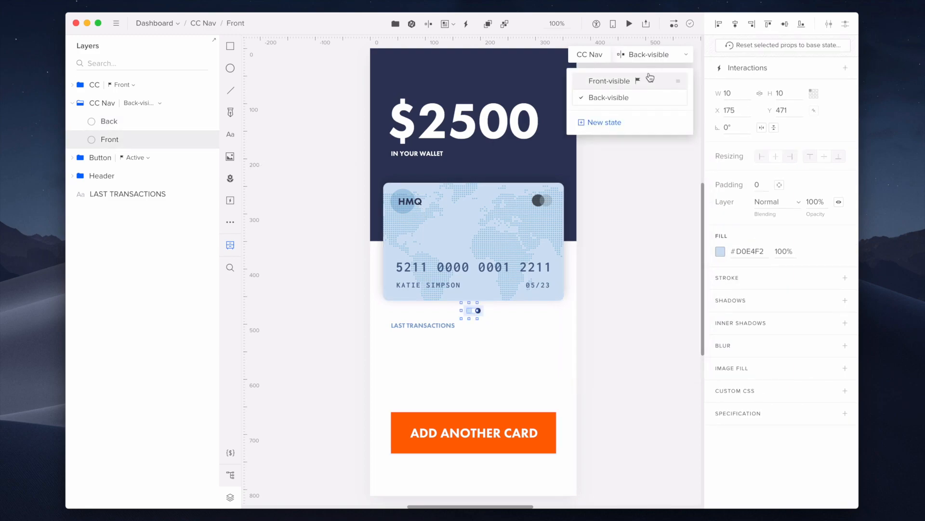
pyautogui.click(610, 81)
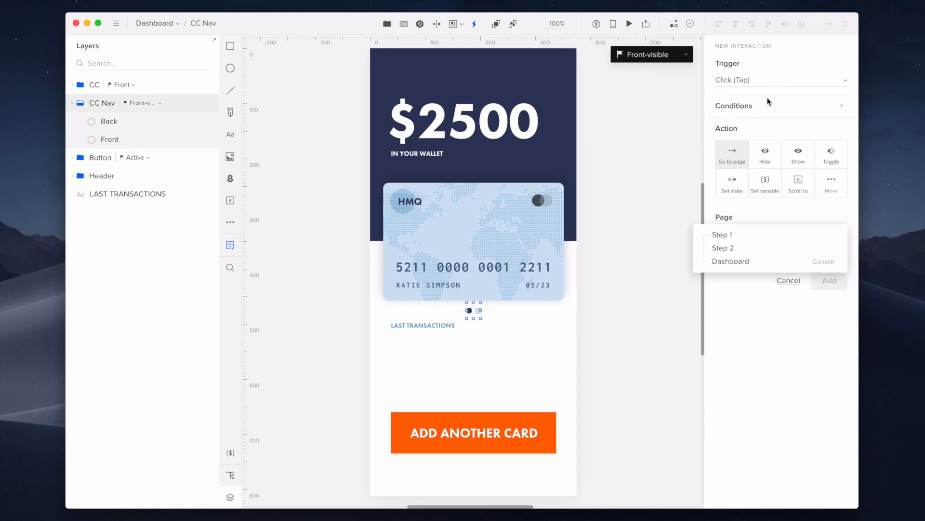
# Step: Add a click interaction on CC Nav that advances CC Nav and CC to their next state
pyautogui.click(832, 183)
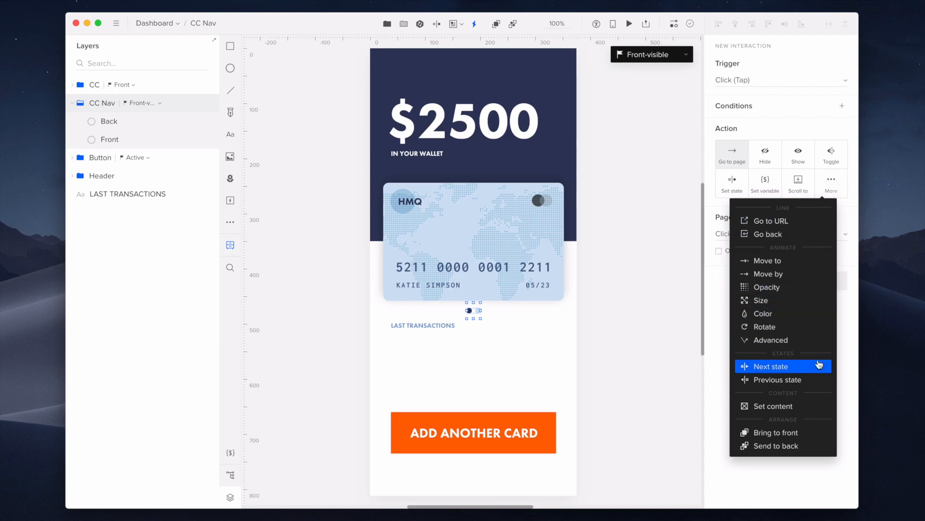
pyautogui.click(771, 365)
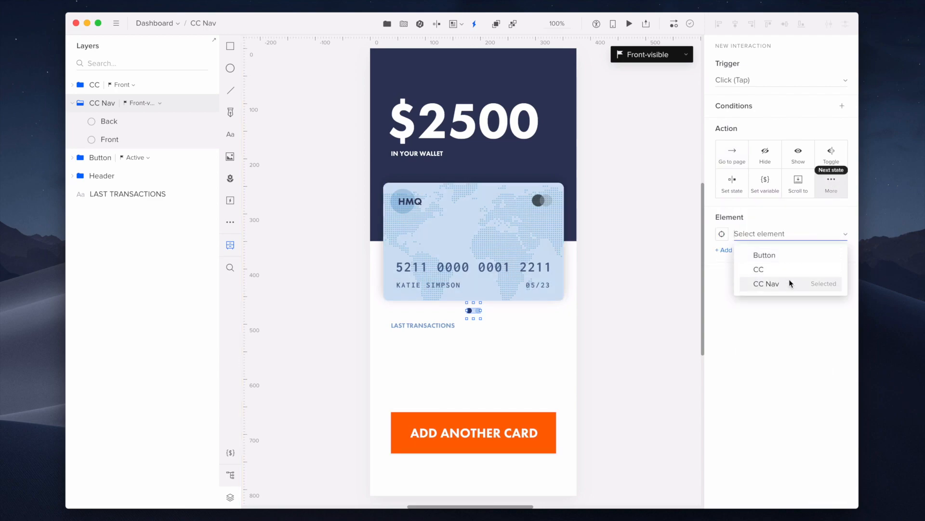
pyautogui.click(766, 284)
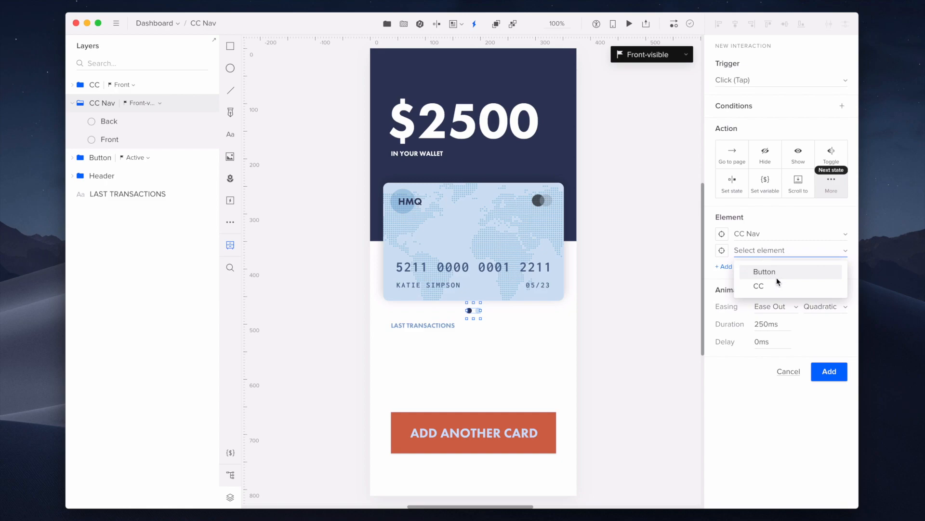
pyautogui.click(758, 286)
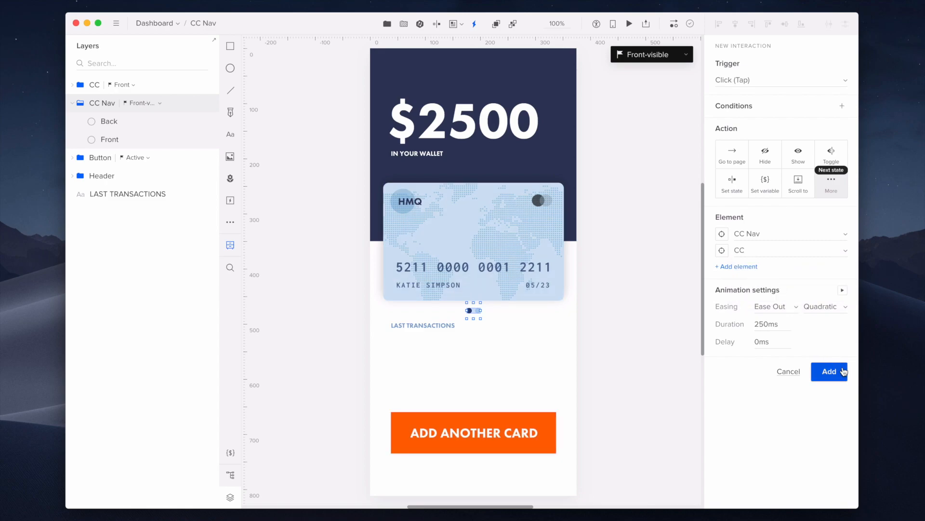
pyautogui.click(828, 371)
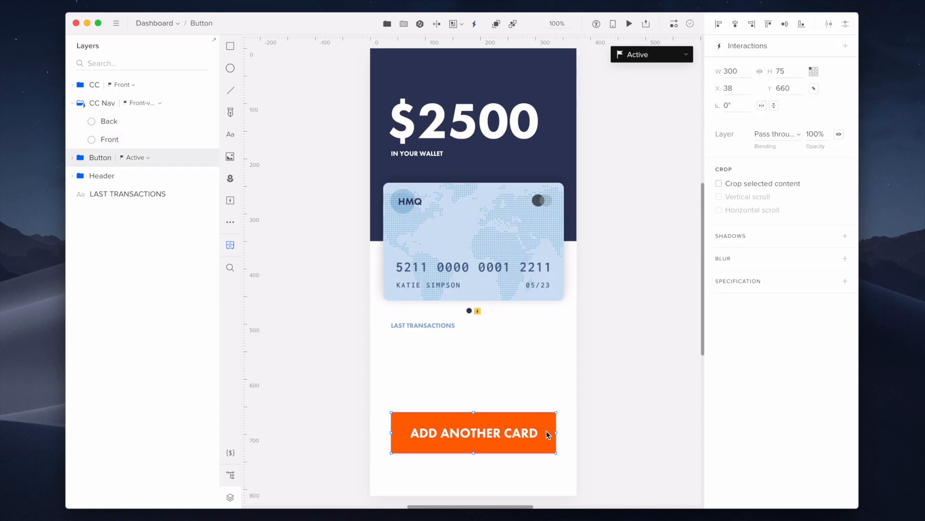
# Step: Add a click interaction setting Button to its Clicked state with a 100 ms duration
pyautogui.click(845, 45)
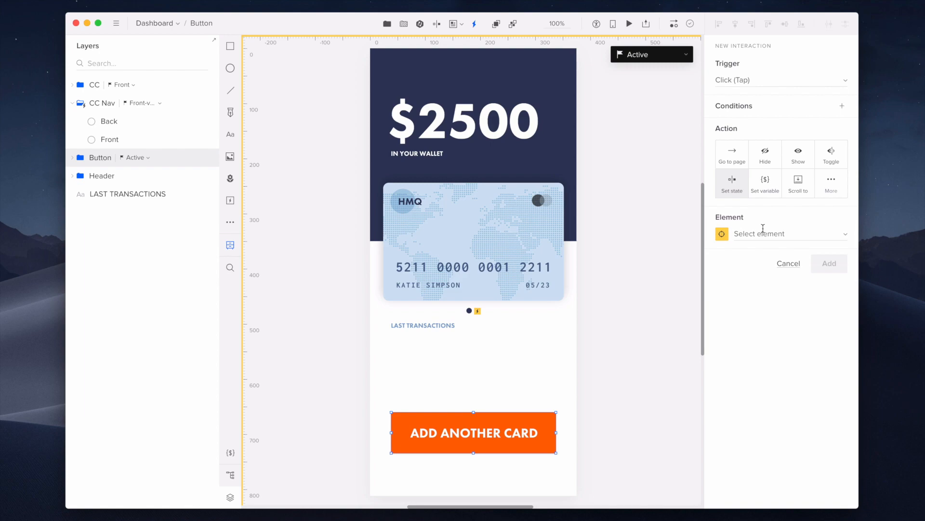
pyautogui.click(779, 234)
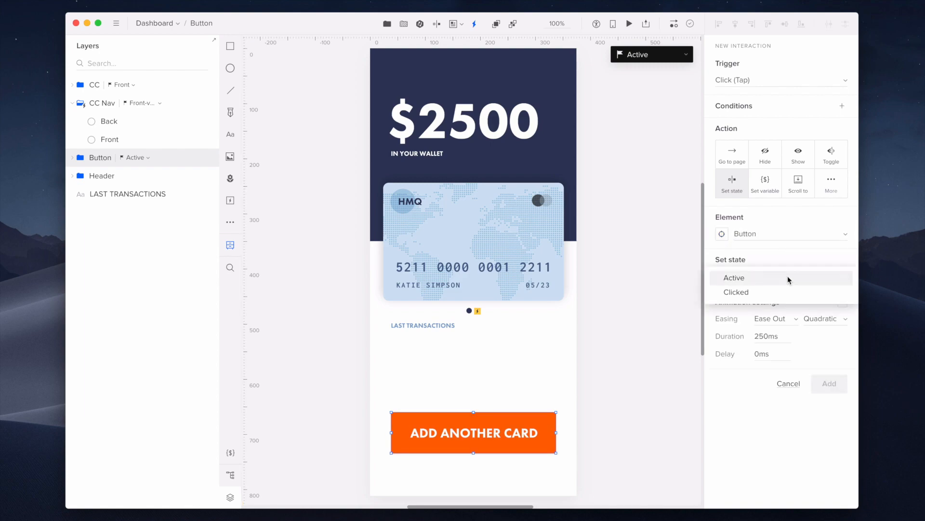
pyautogui.click(736, 292)
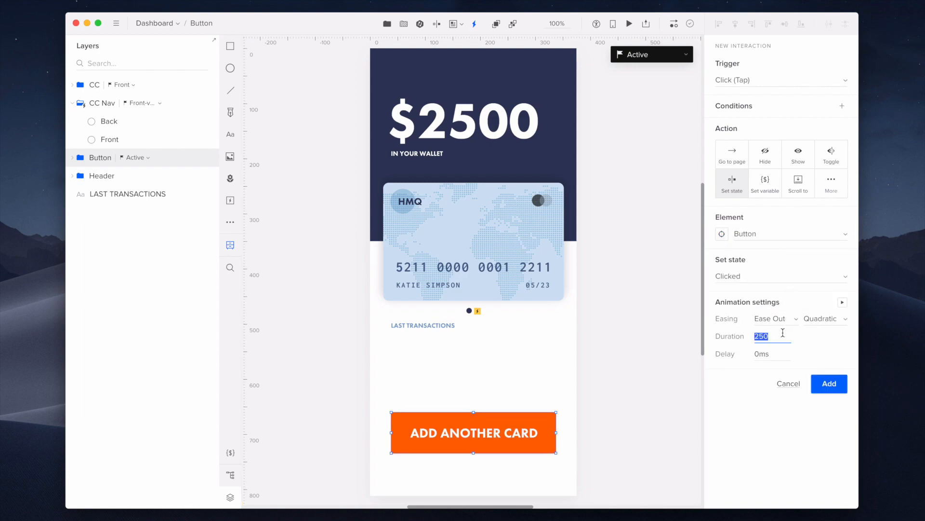
pyautogui.write('100ms')
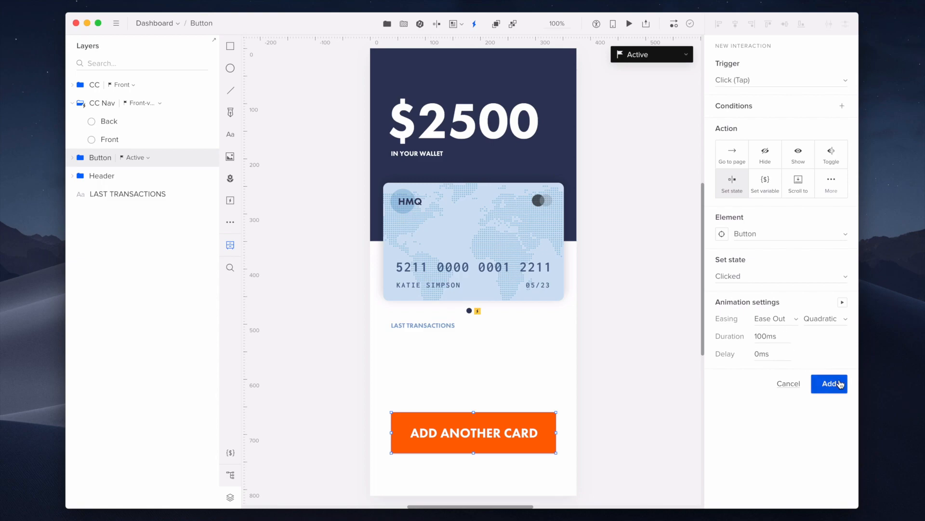
pyautogui.click(732, 155)
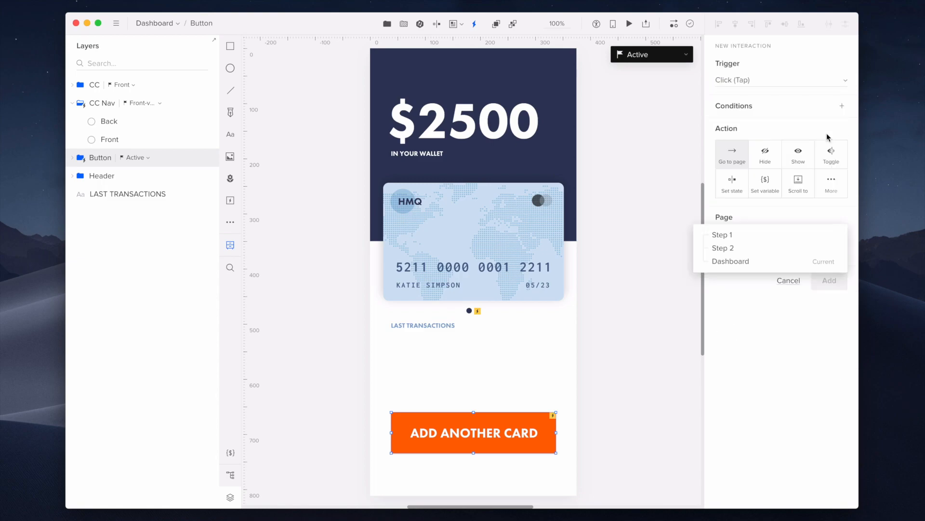
# Step: Add a State changed interaction setting the button back to Active after a 45 ms delay
pyautogui.click(781, 80)
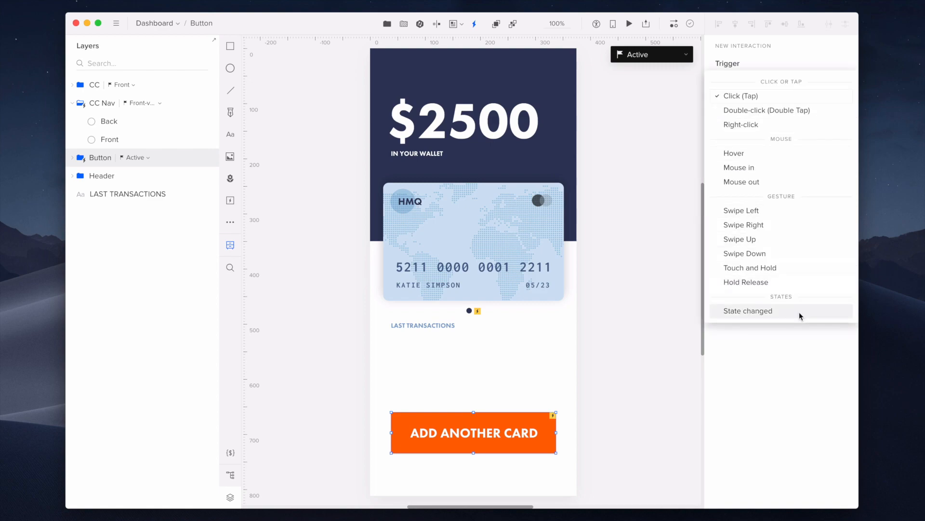
pyautogui.click(747, 311)
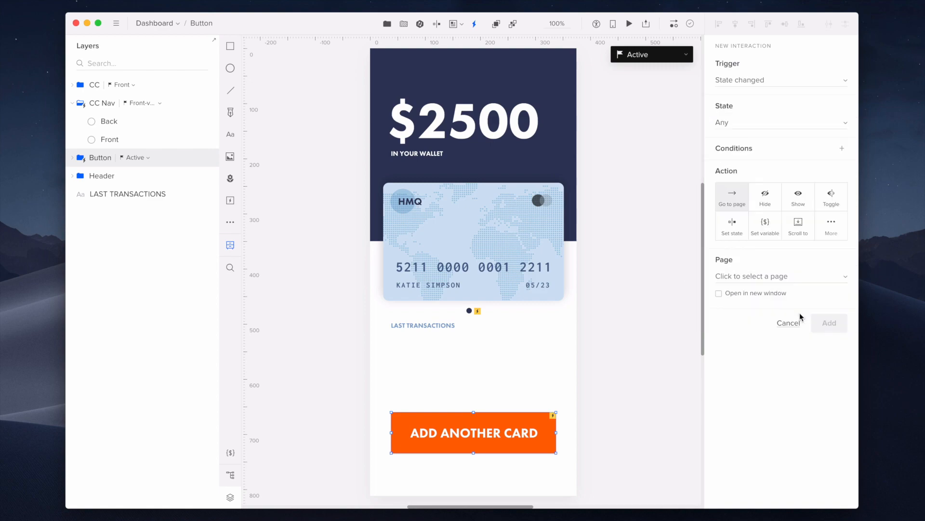
pyautogui.click(731, 226)
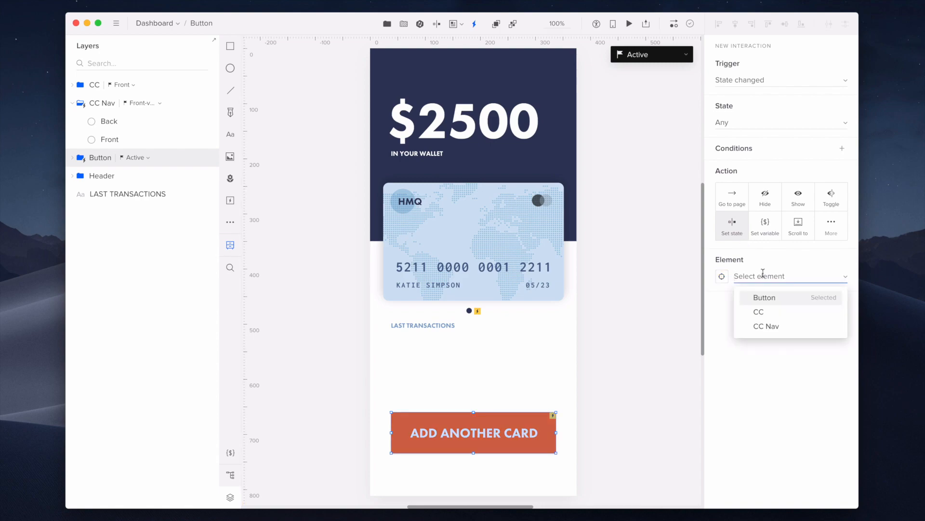
pyautogui.click(764, 297)
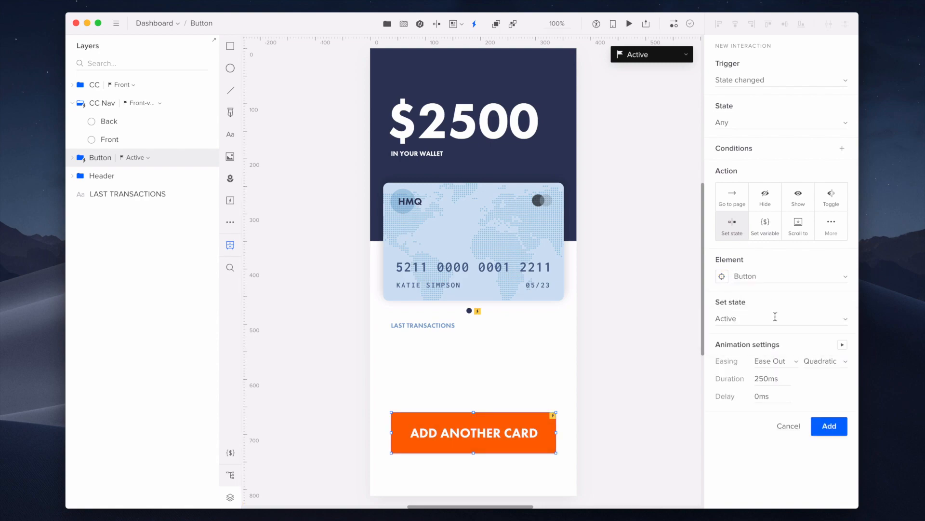
pyautogui.write('45')
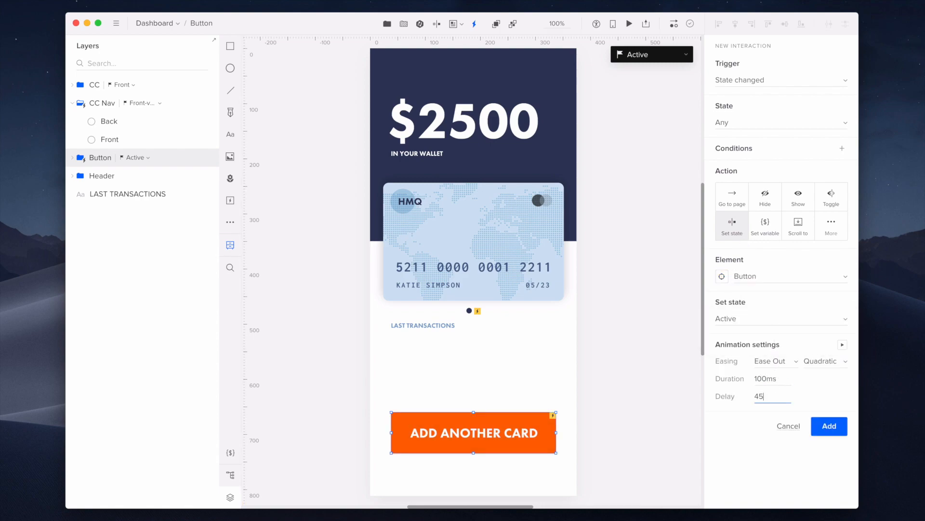
pyautogui.click(829, 426)
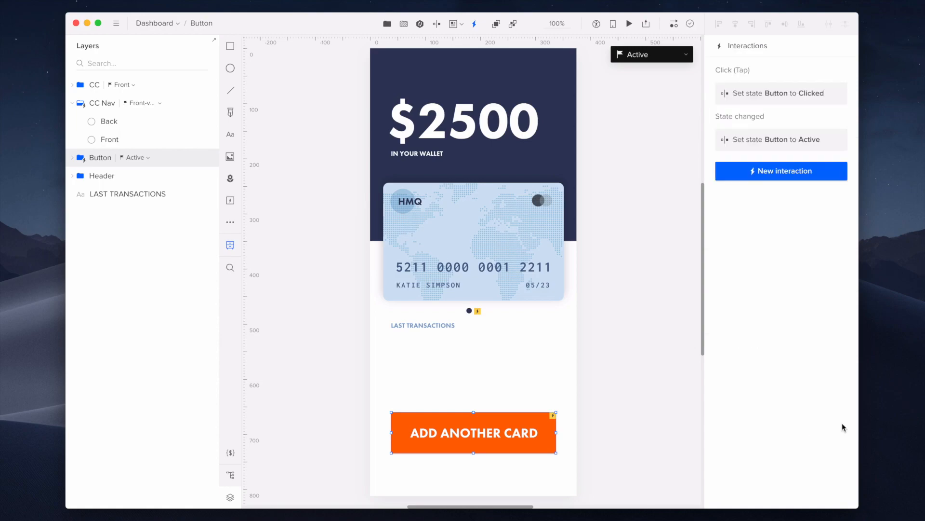
# Step: Add a click interaction on Add Another Card that goes to Step 2 after 300 ms
pyautogui.click(781, 171)
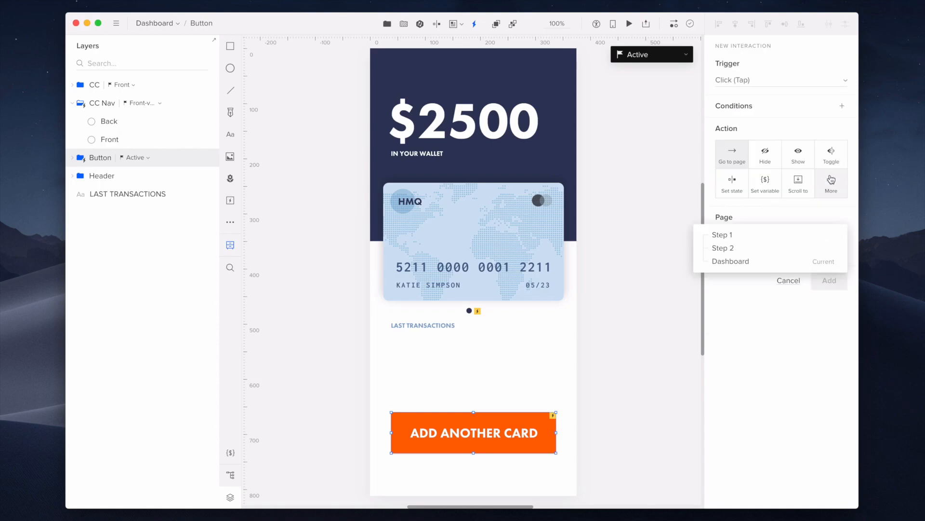
pyautogui.click(722, 248)
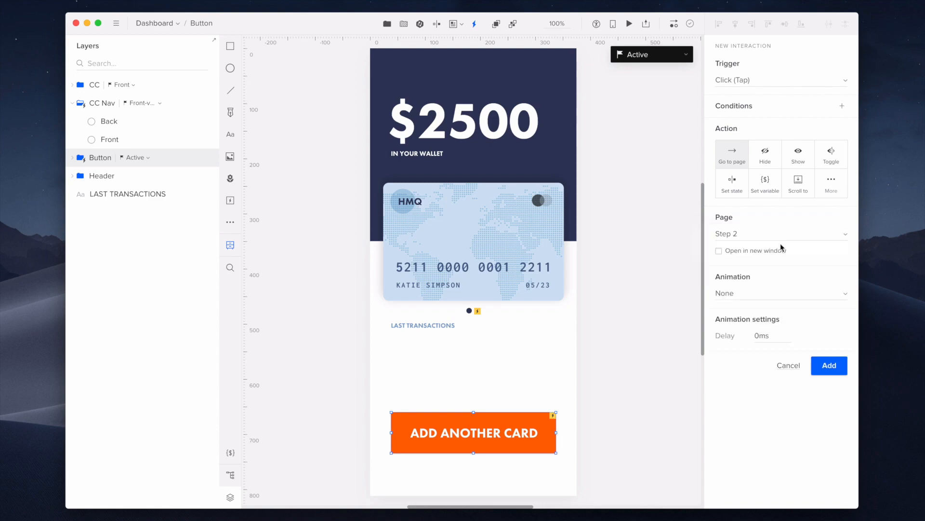
pyautogui.click(768, 335)
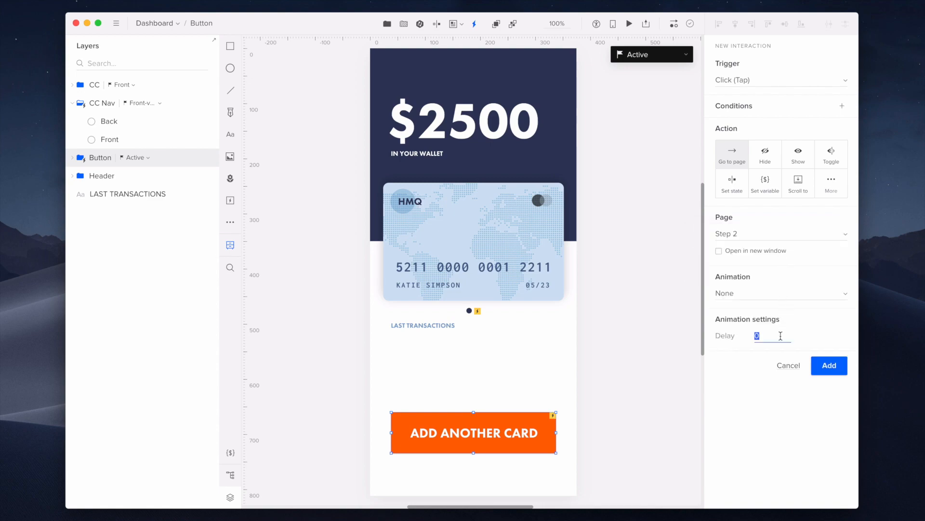
pyautogui.write('300ms')
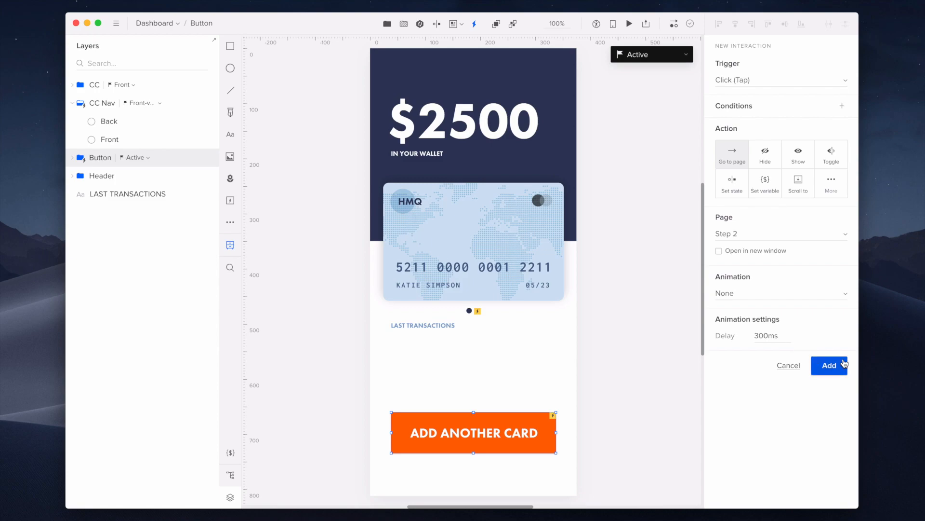
pyautogui.click(829, 364)
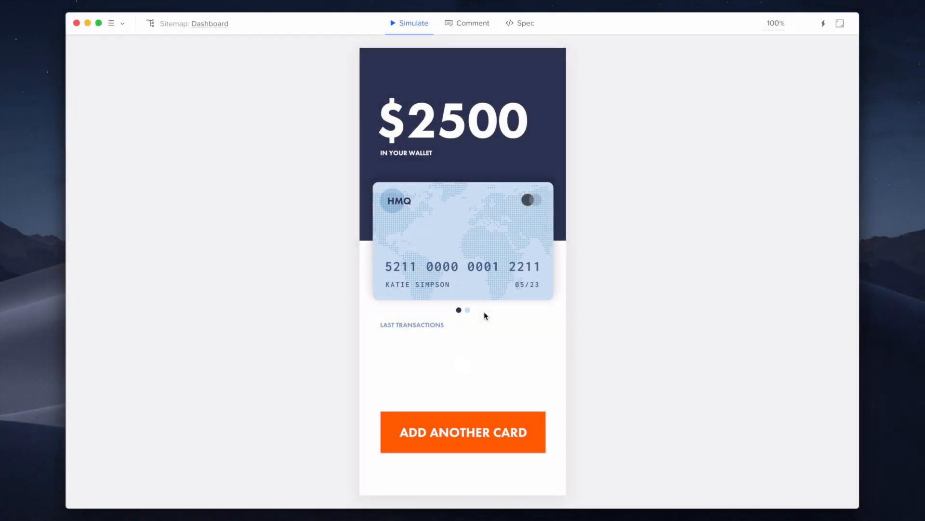
# Step: In preview, flip the card to its back and front, then open Step 2 via Add Another Card
pyautogui.click(467, 309)
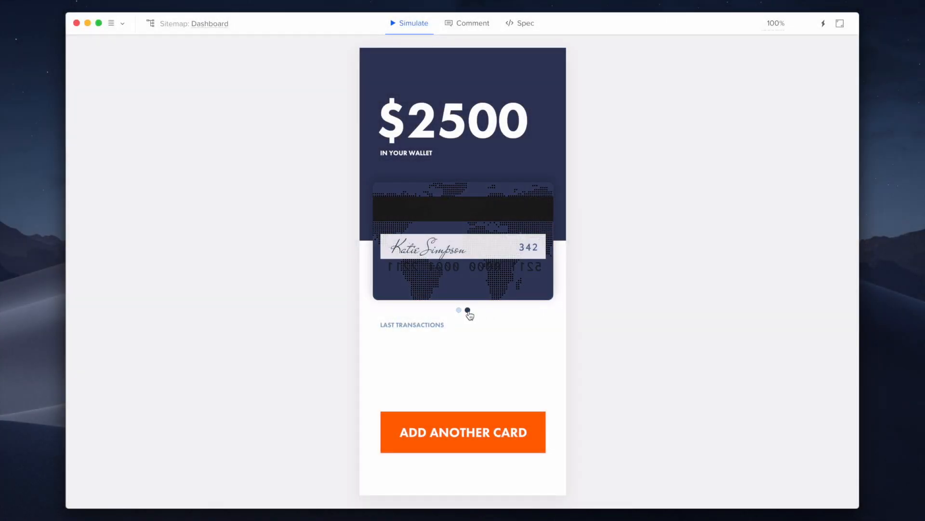
pyautogui.click(467, 311)
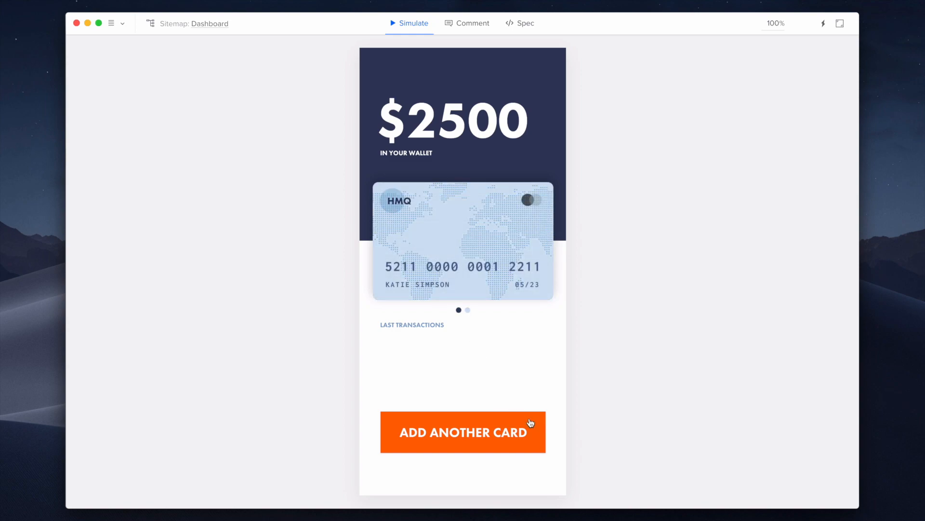
pyautogui.click(463, 432)
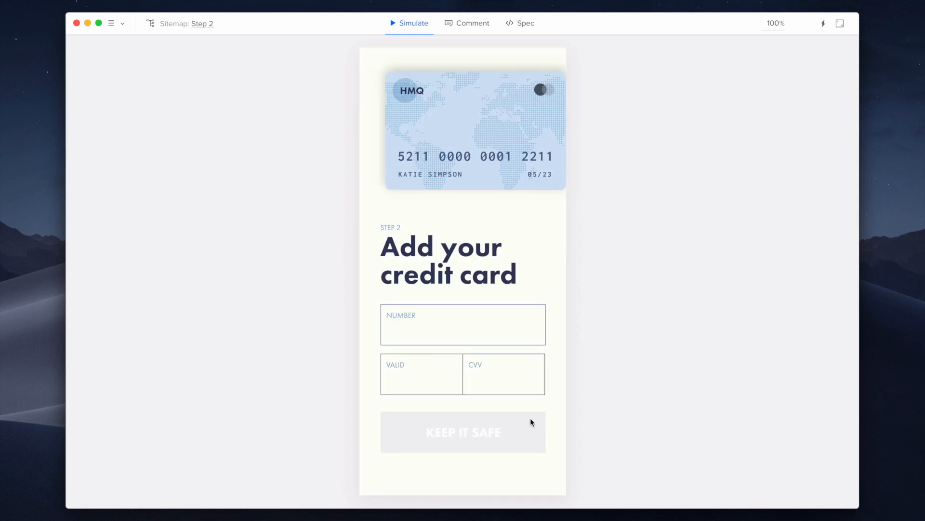